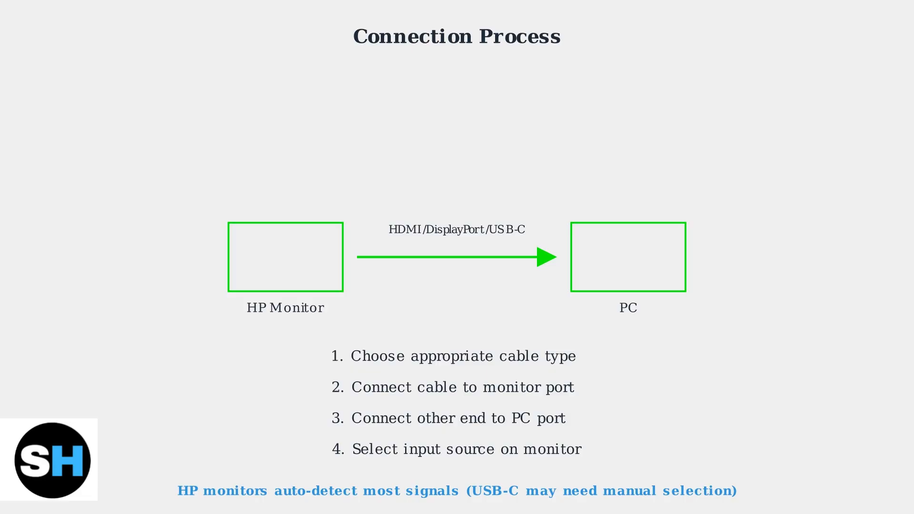
pyautogui.press('Right')
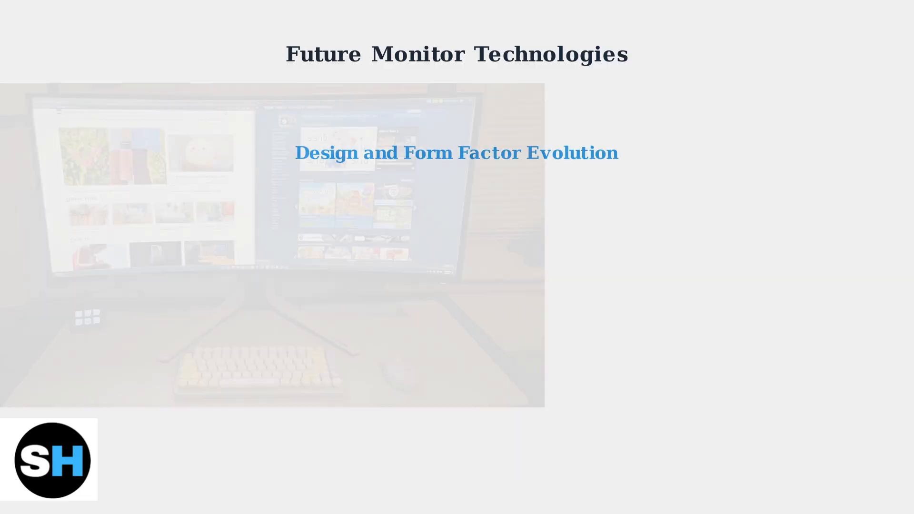